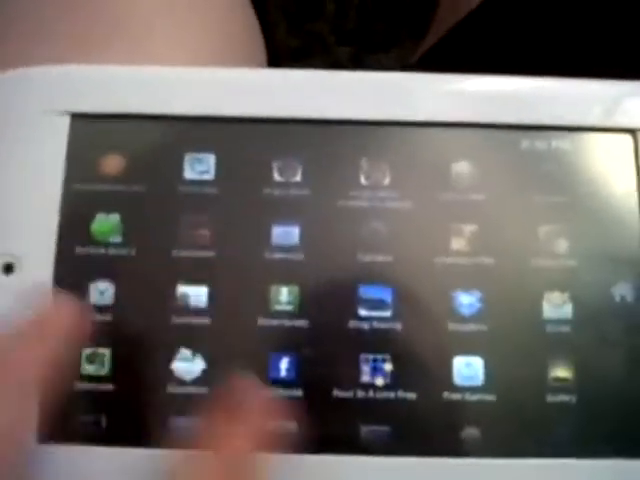
- Launch Drag Racing from the home screen, reaching its main menu with $2821 cash
{"action": "left_click", "coordinate": [378, 304]}
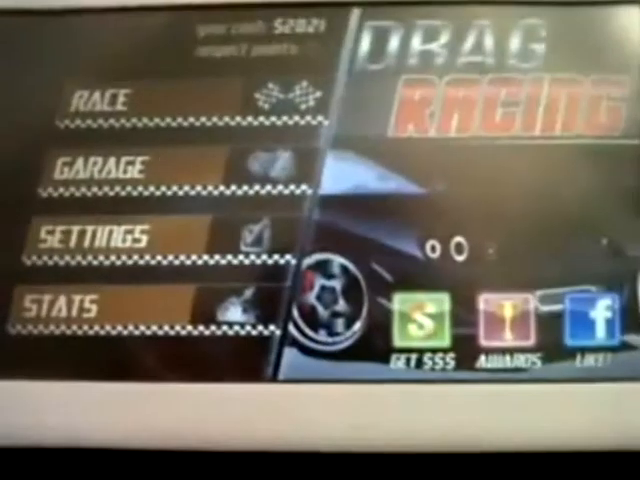